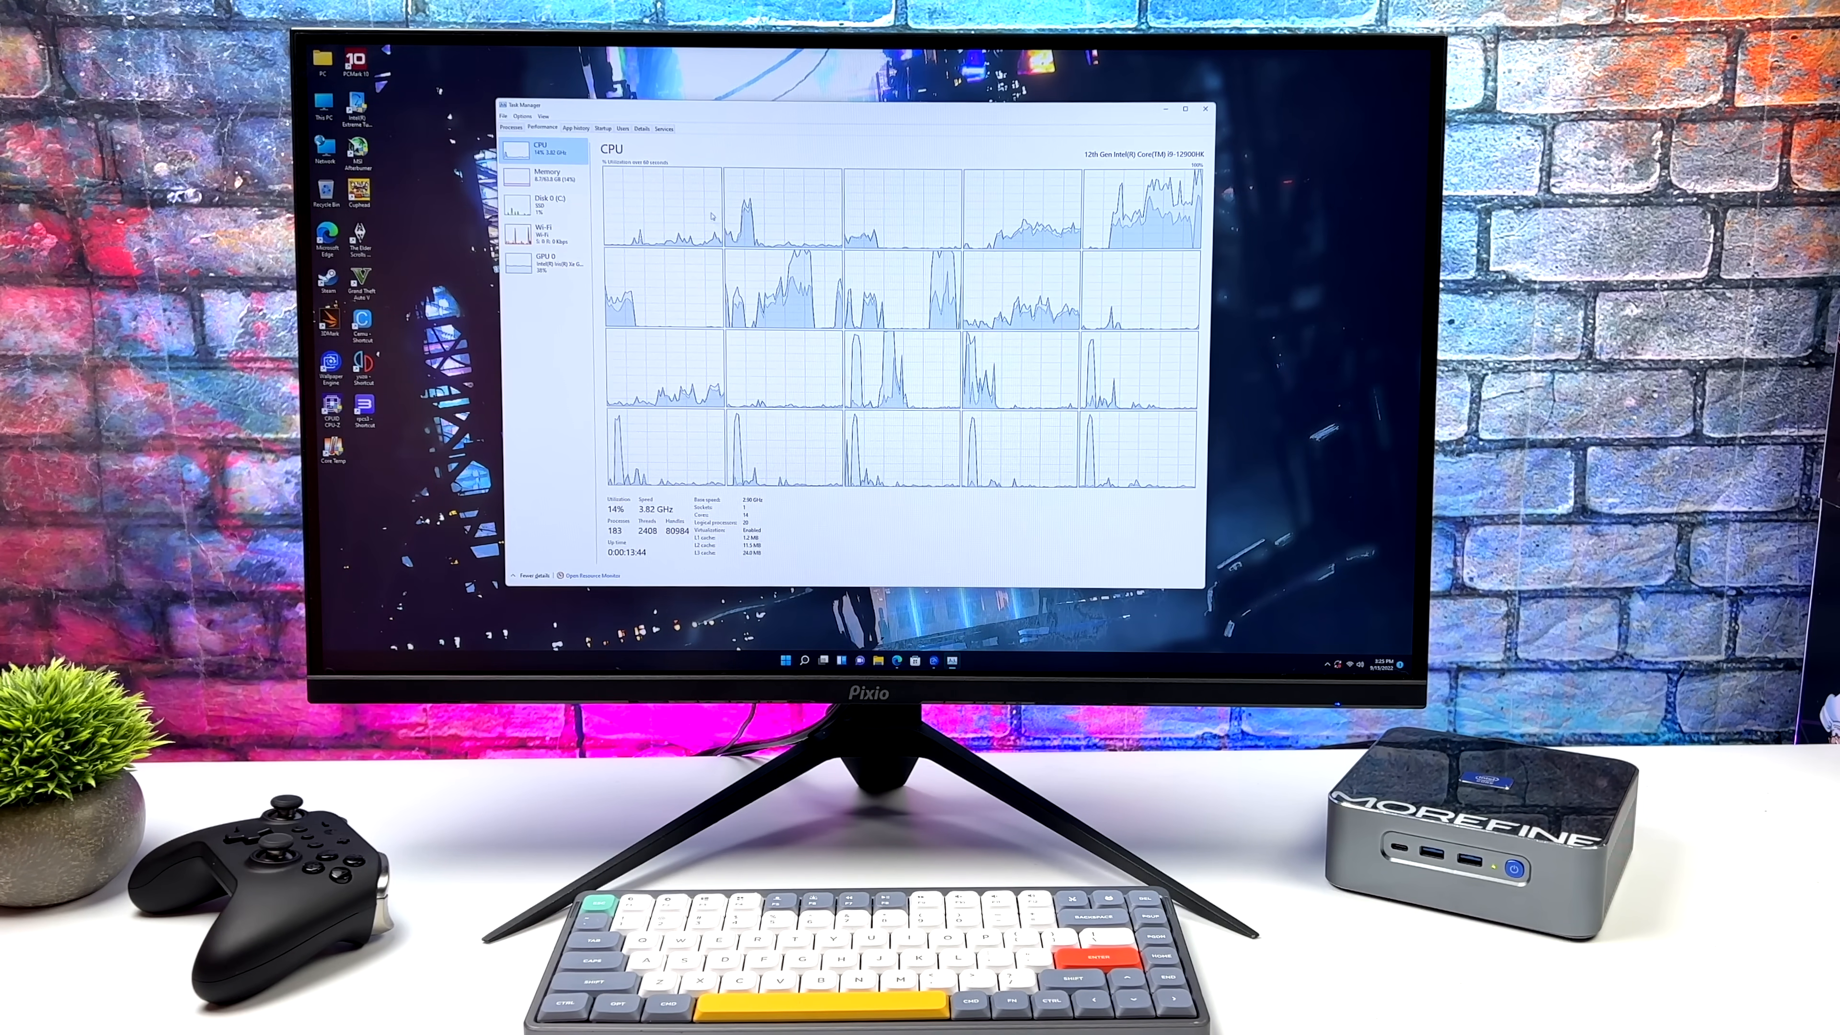
Review Memory and GPU 0 performance graphs, then leave Task Manager
{"action": "left_click", "coordinate": [548, 176]}
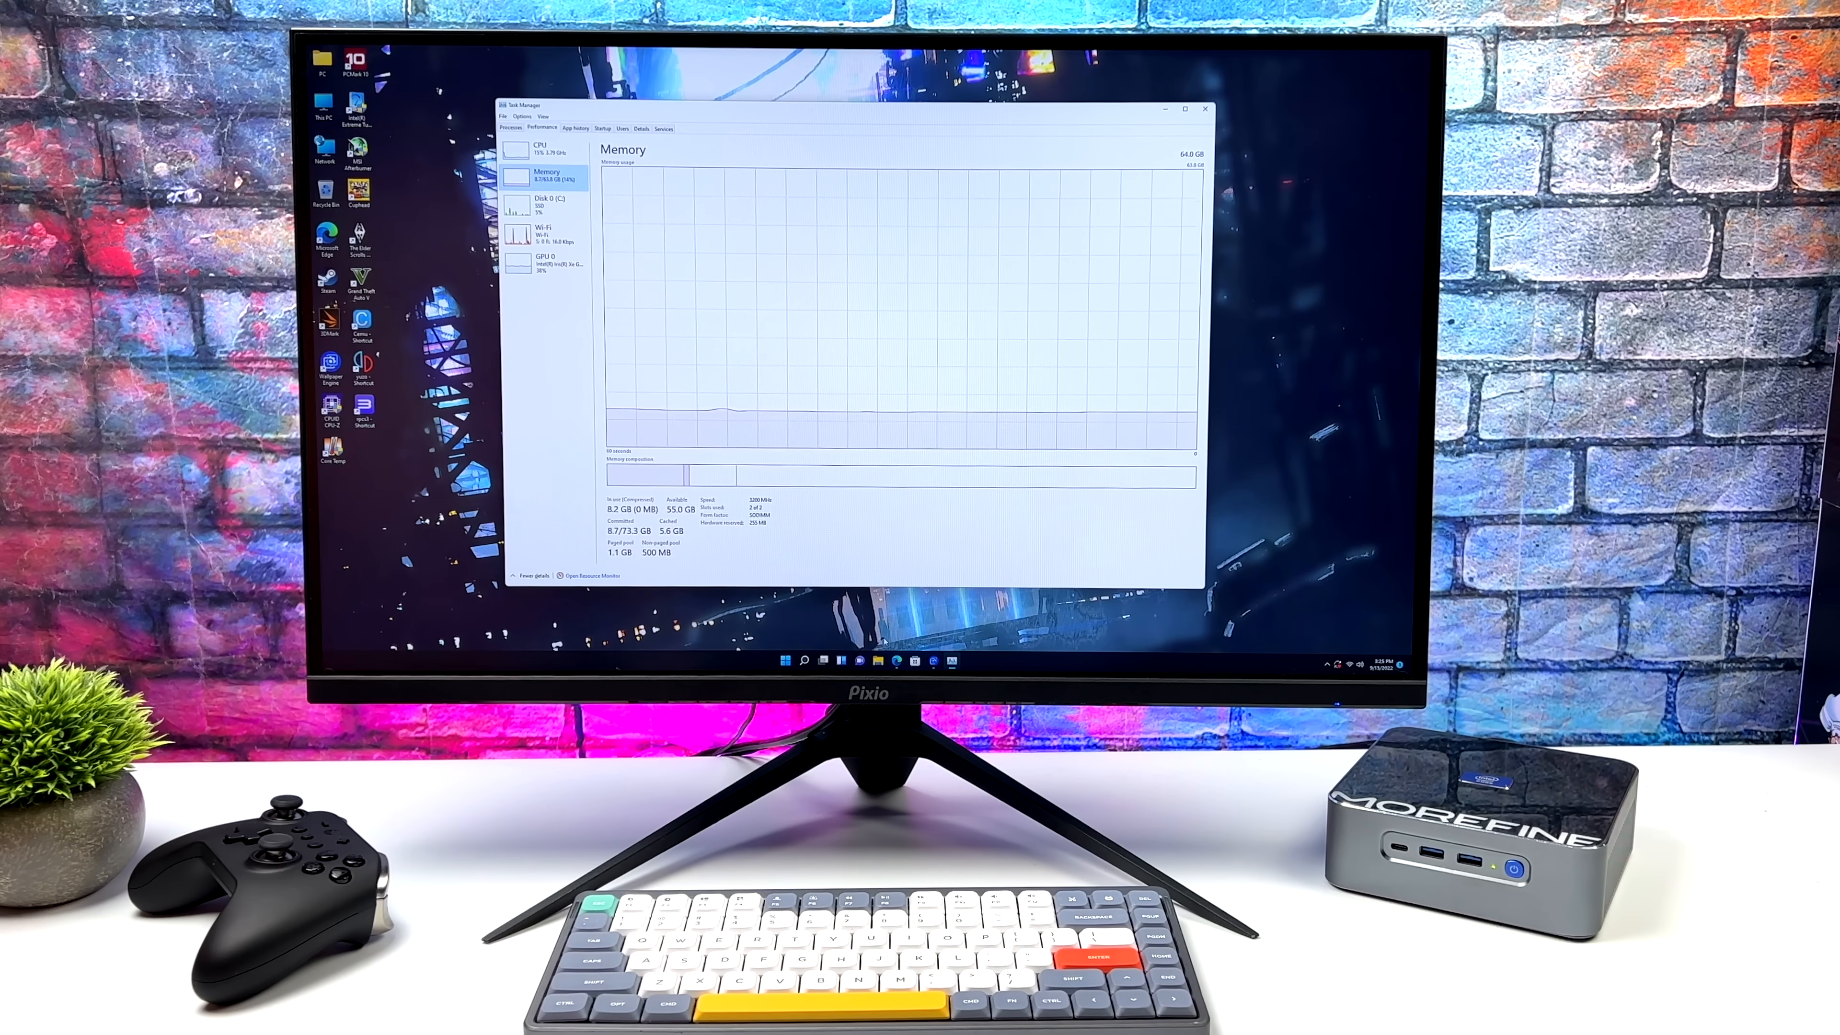
{"action": "left_click", "coordinate": [543, 262]}
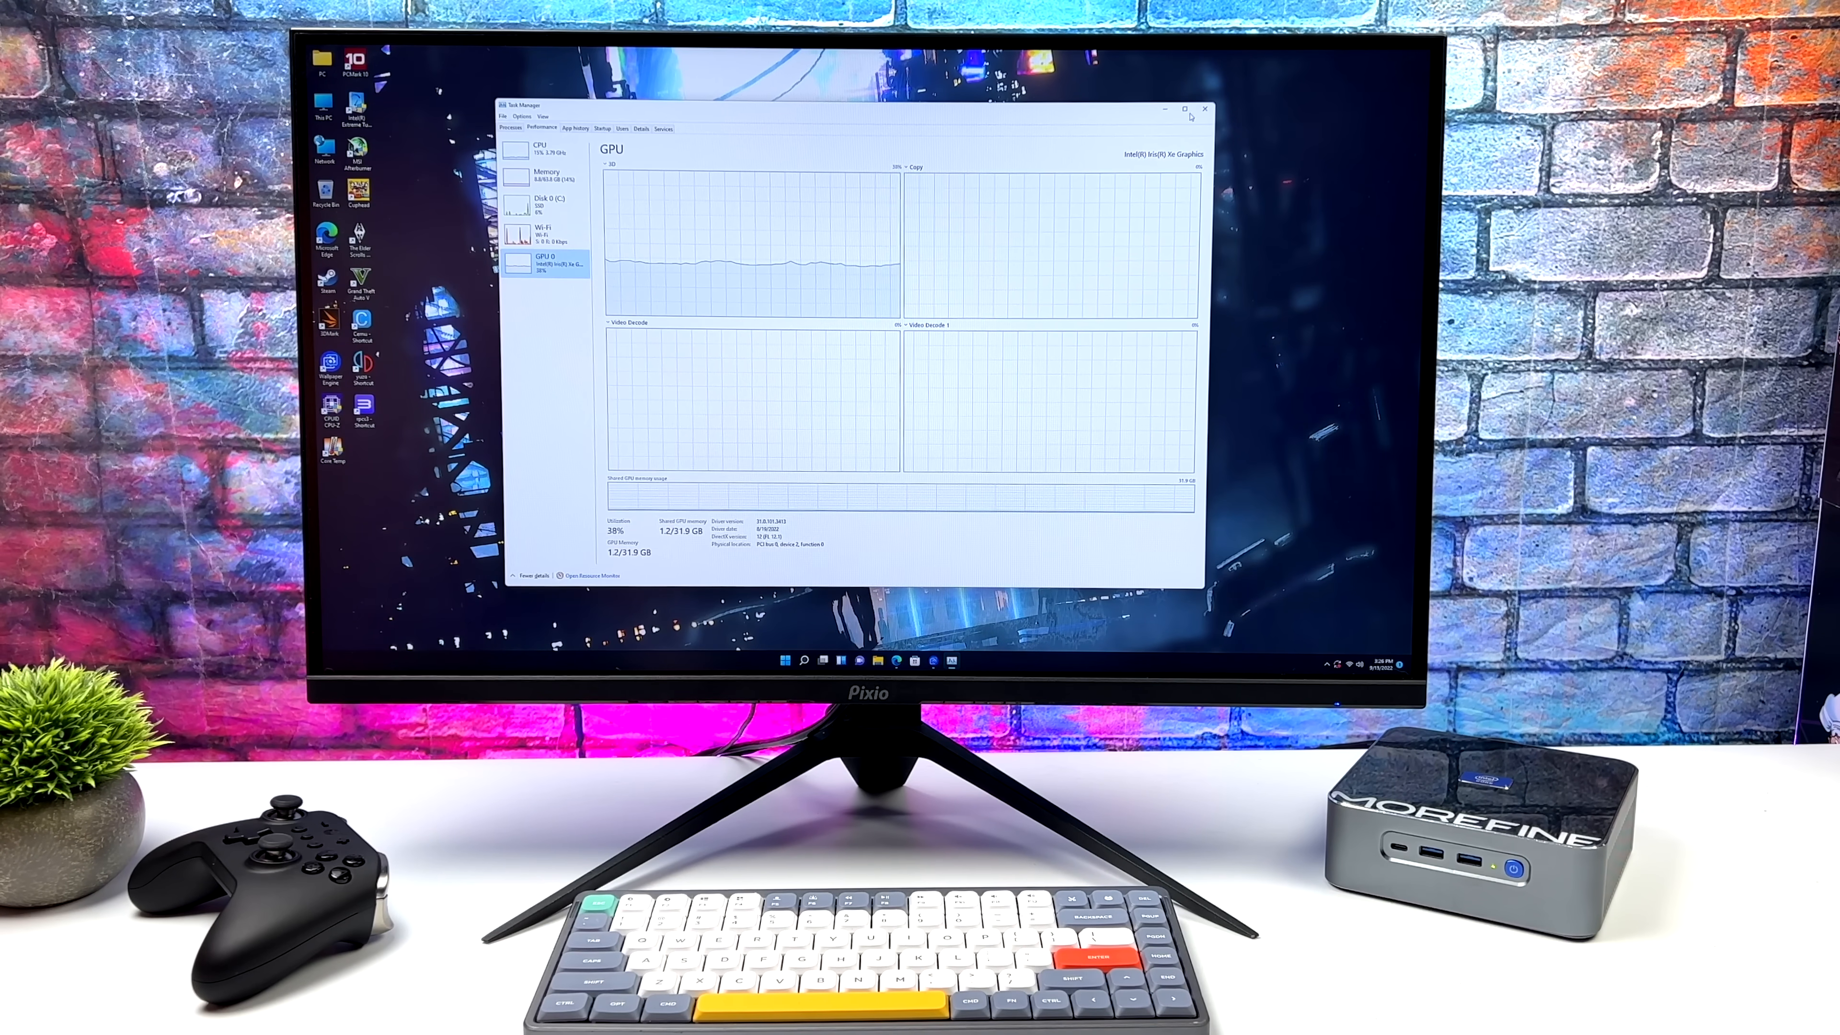
{"action": "left_click", "coordinate": [1203, 109]}
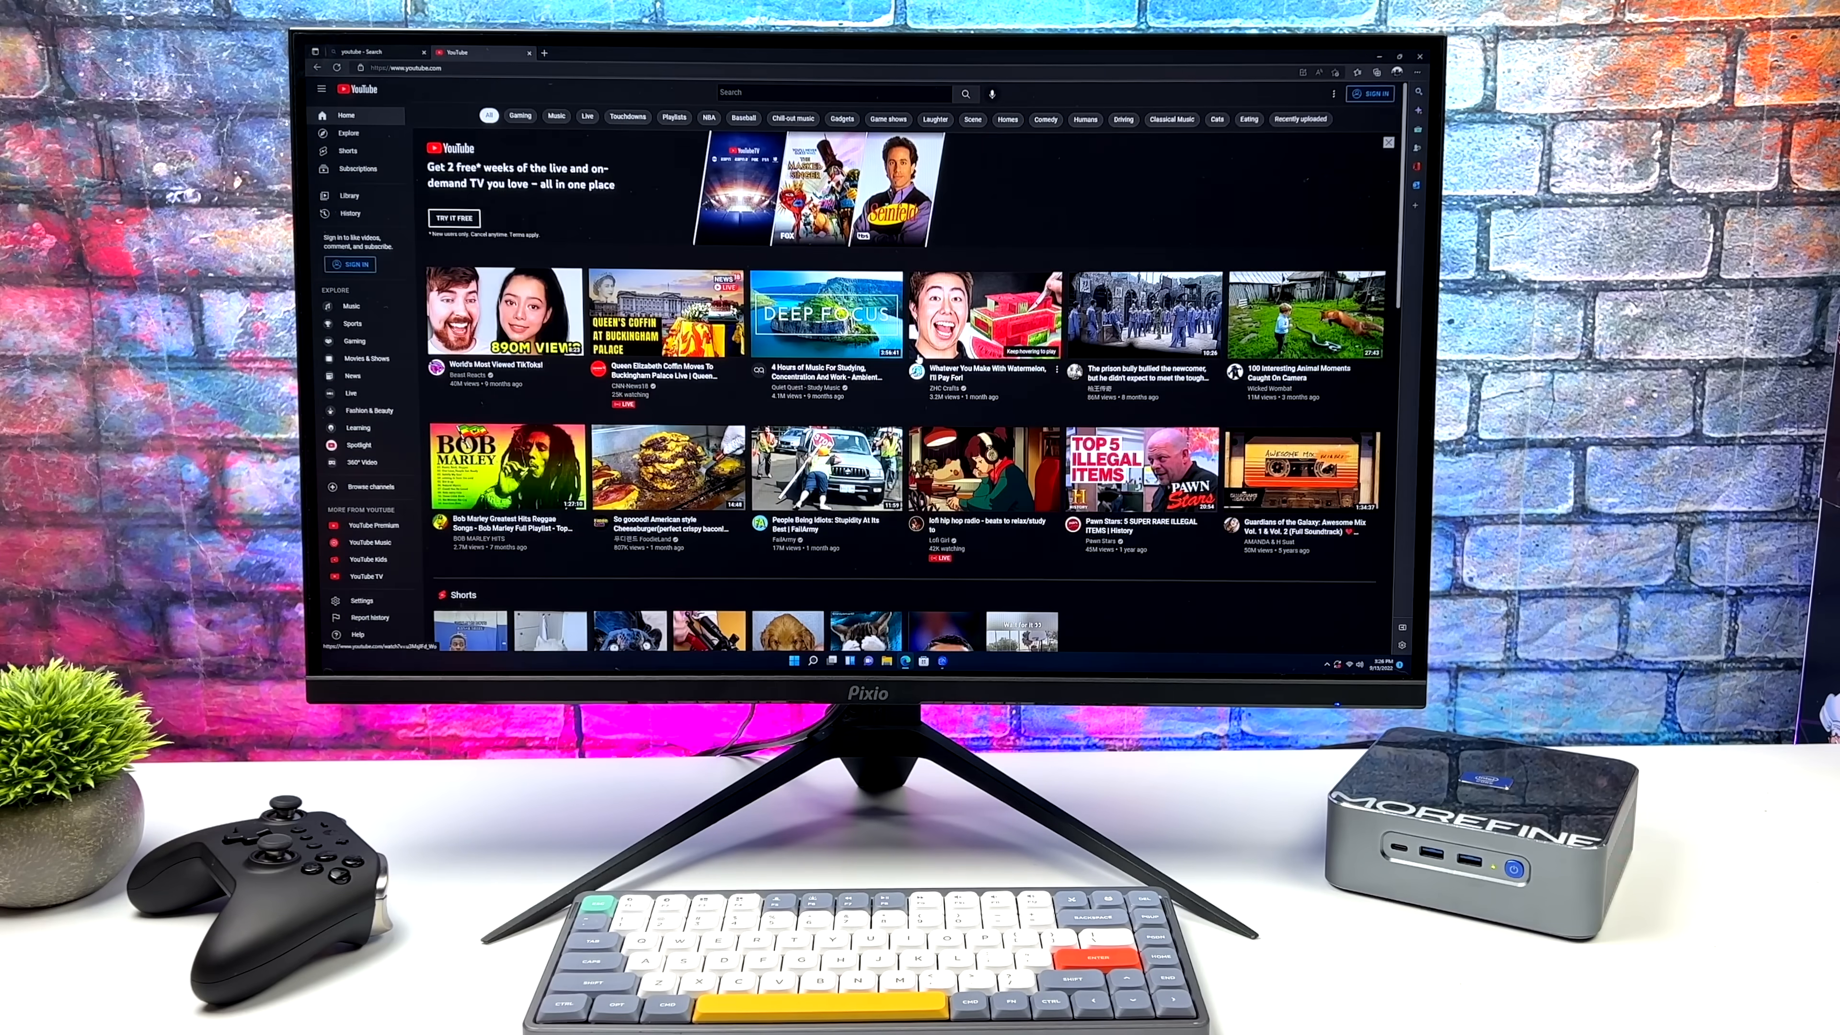
Search YouTube for '4k demo' and open the 2021 LG OLED Ink Art video
{"action": "left_click", "coordinate": [833, 93]}
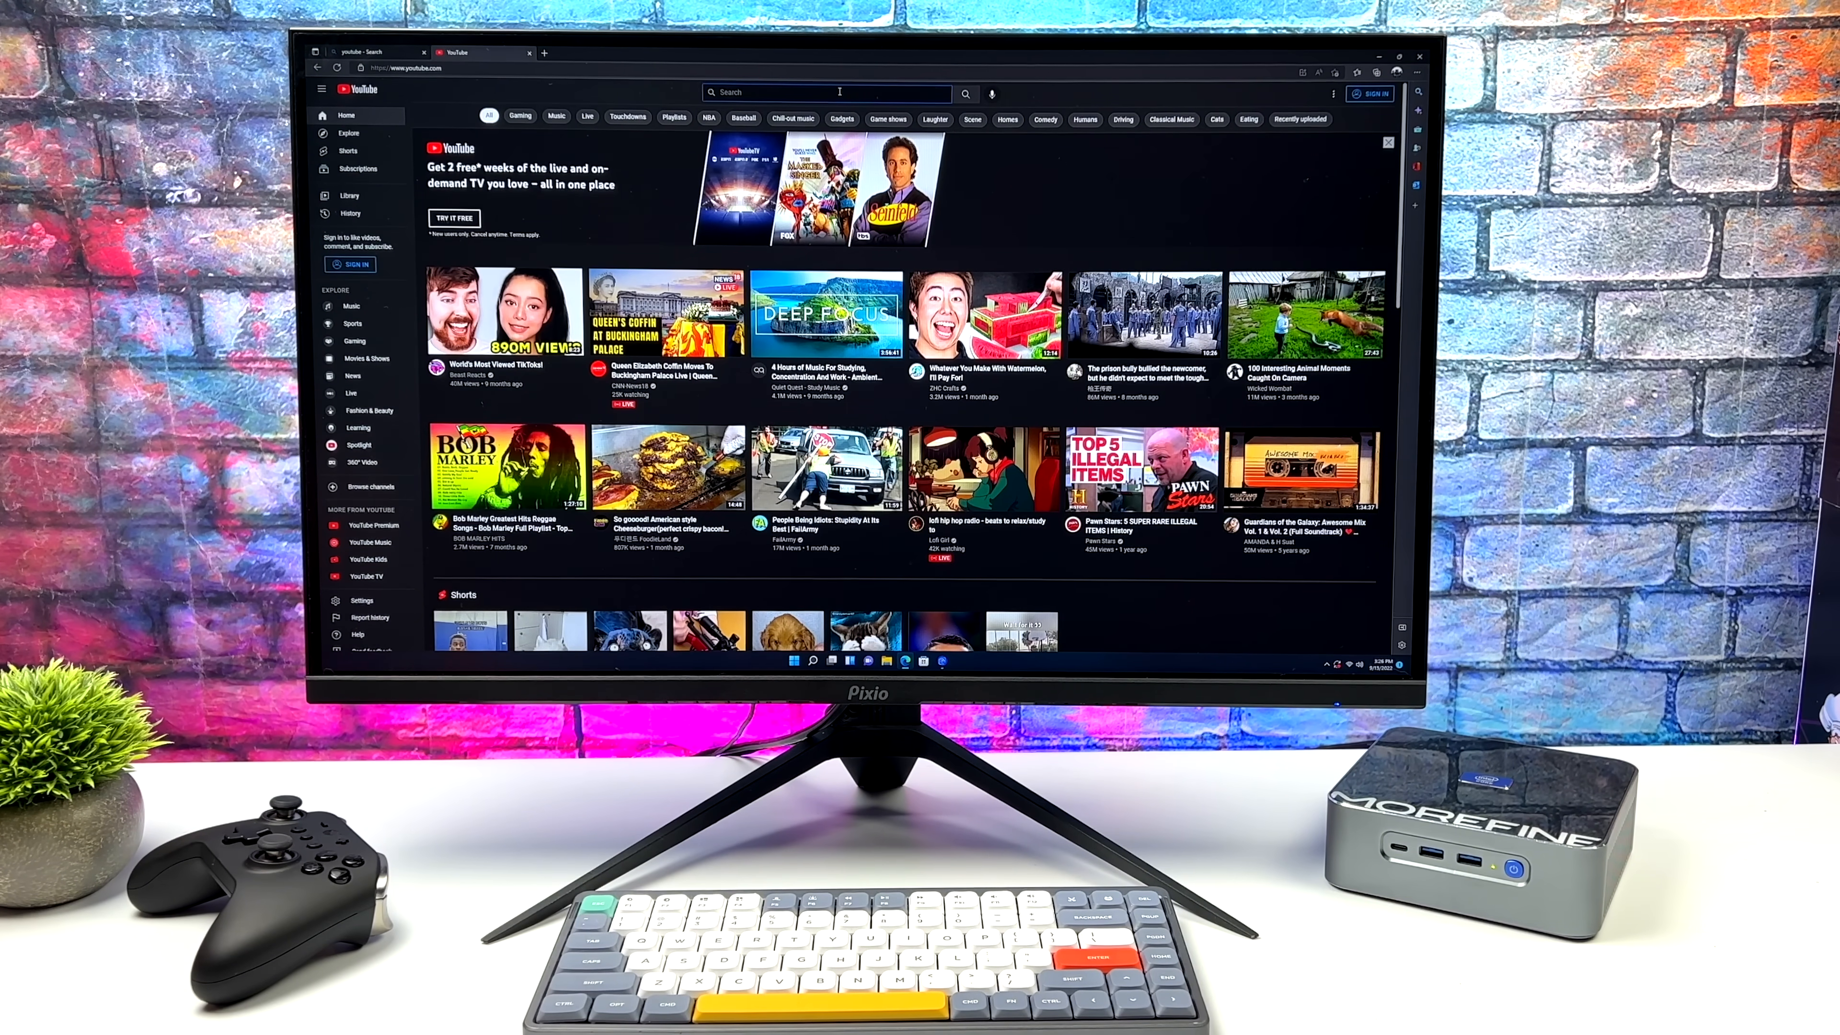
{"action": "type", "text": "4k demo video"}
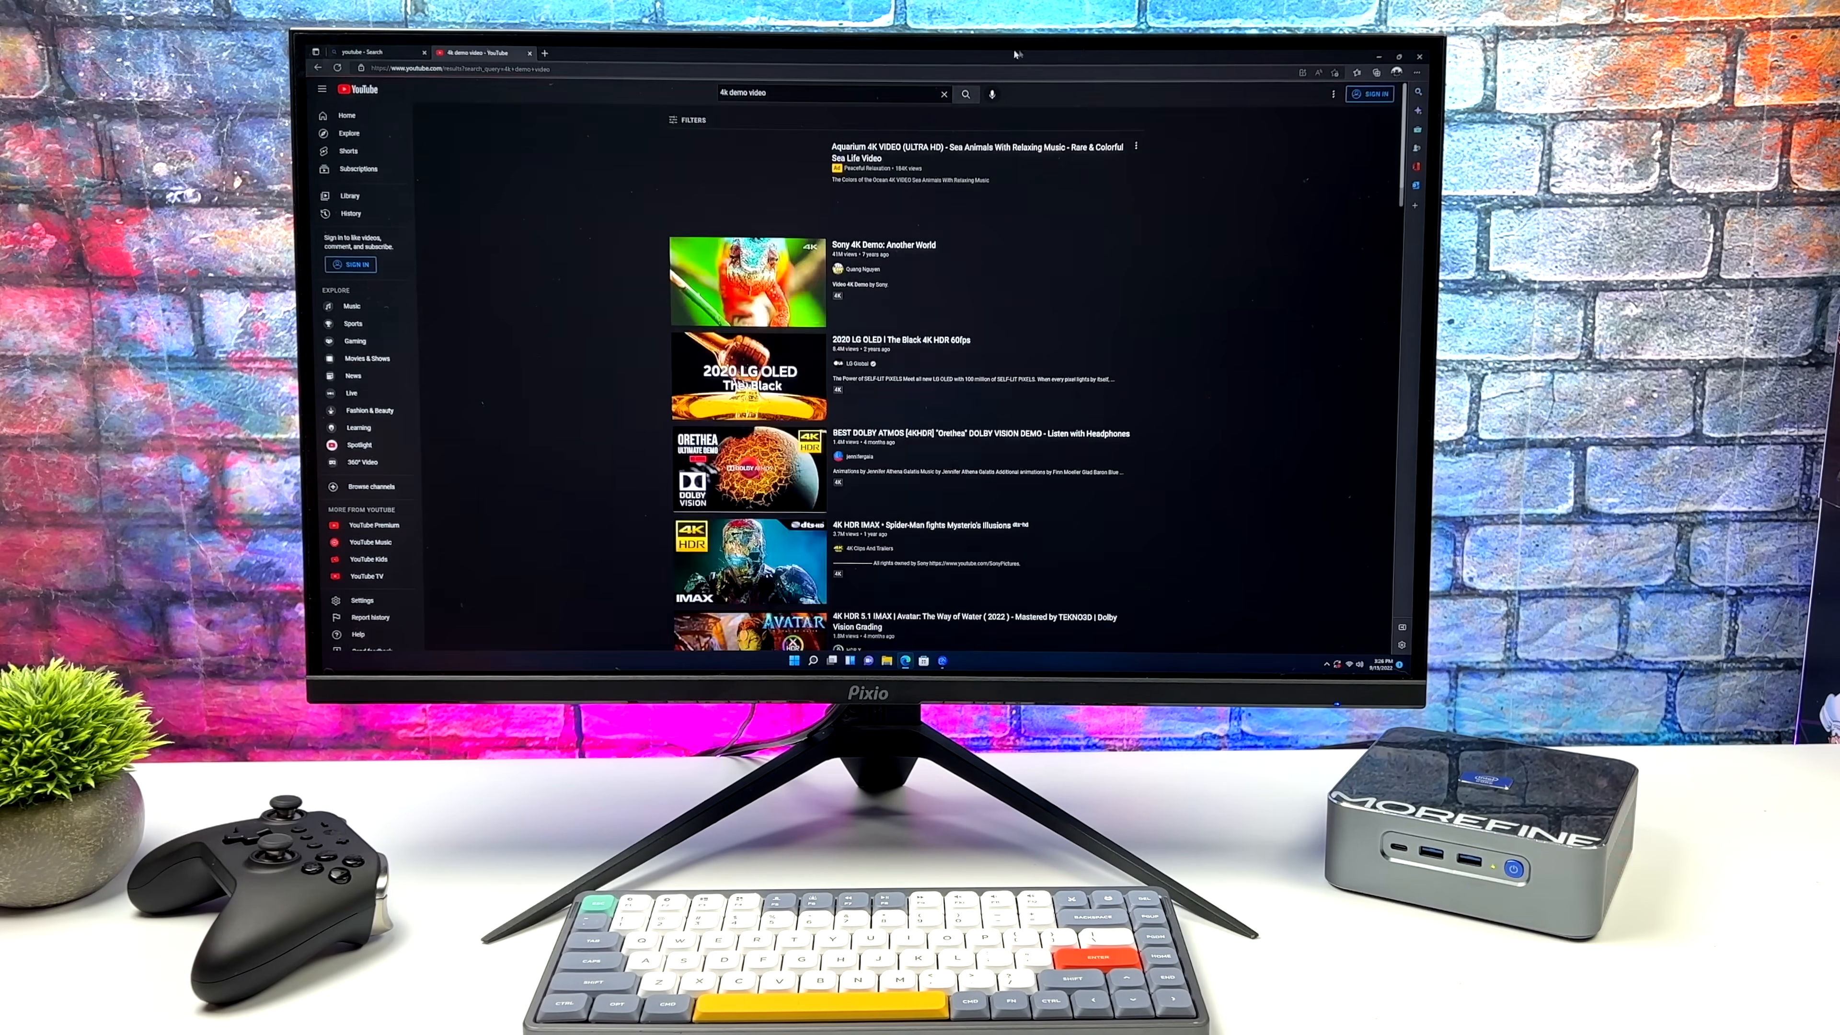
{"action": "scroll", "scroll_direction": "down", "scroll_amount": 3}
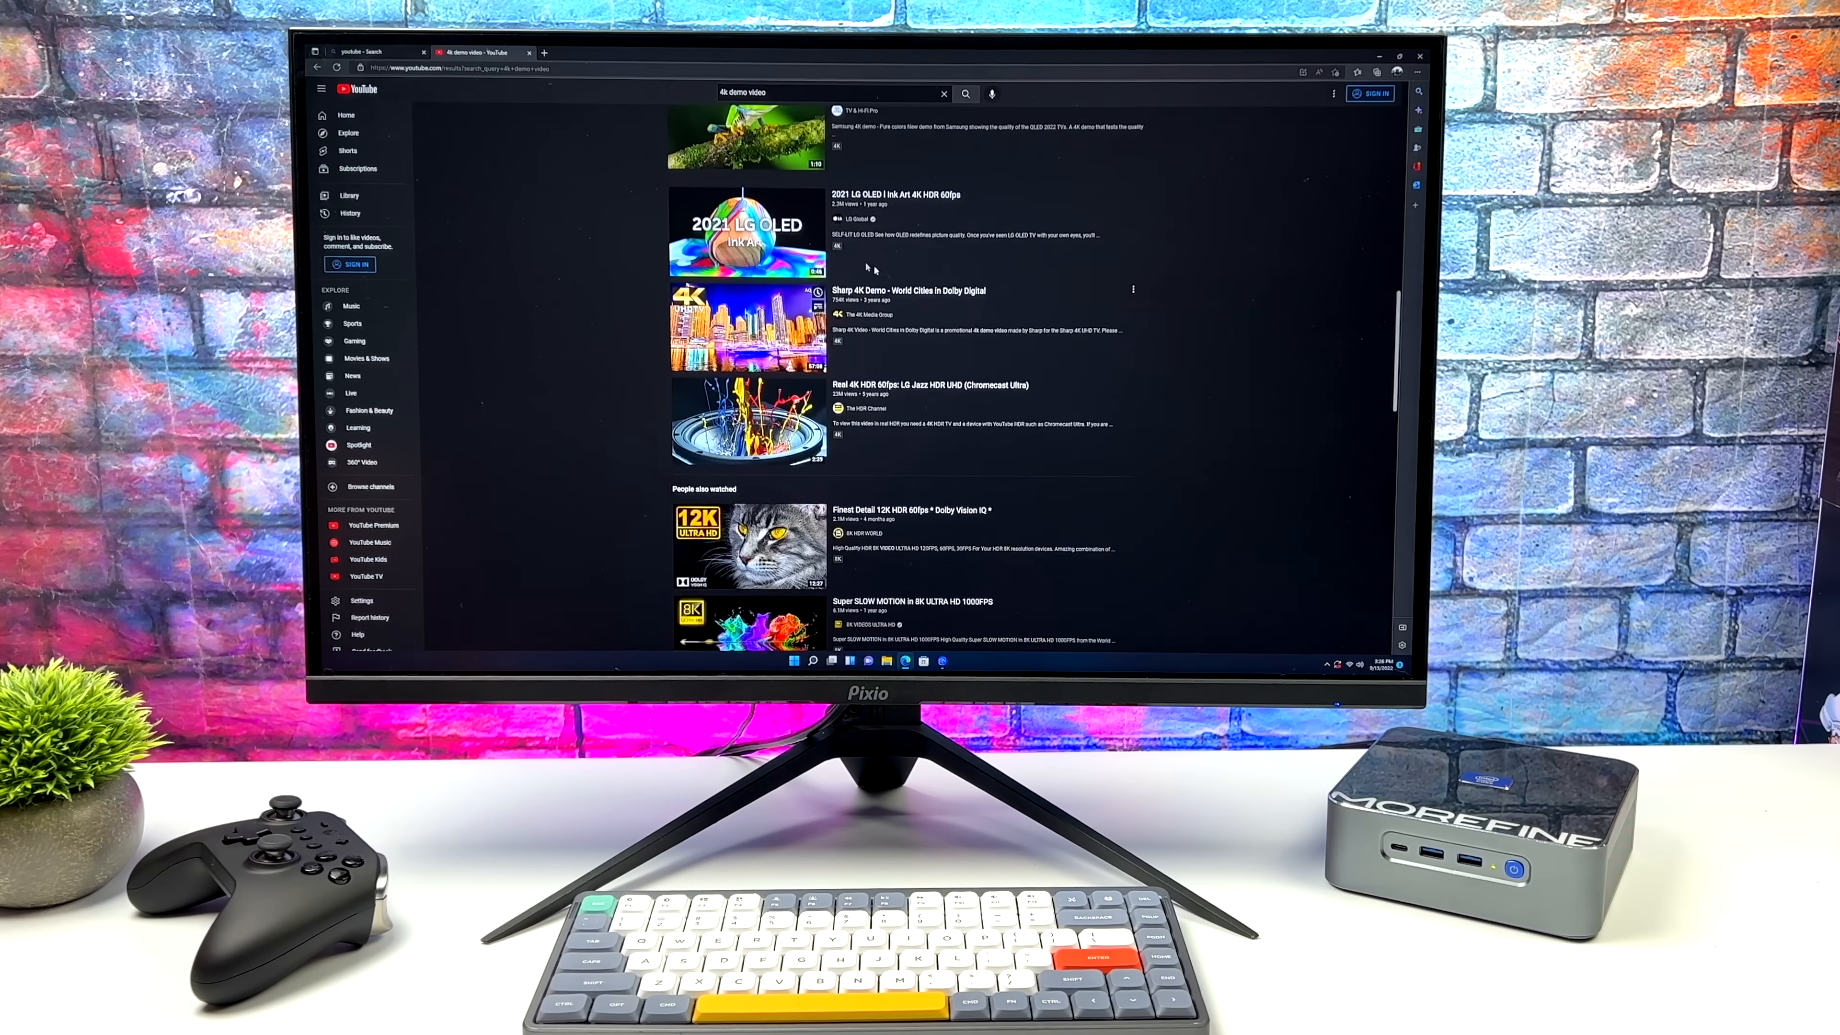
{"action": "left_click", "coordinate": [745, 232]}
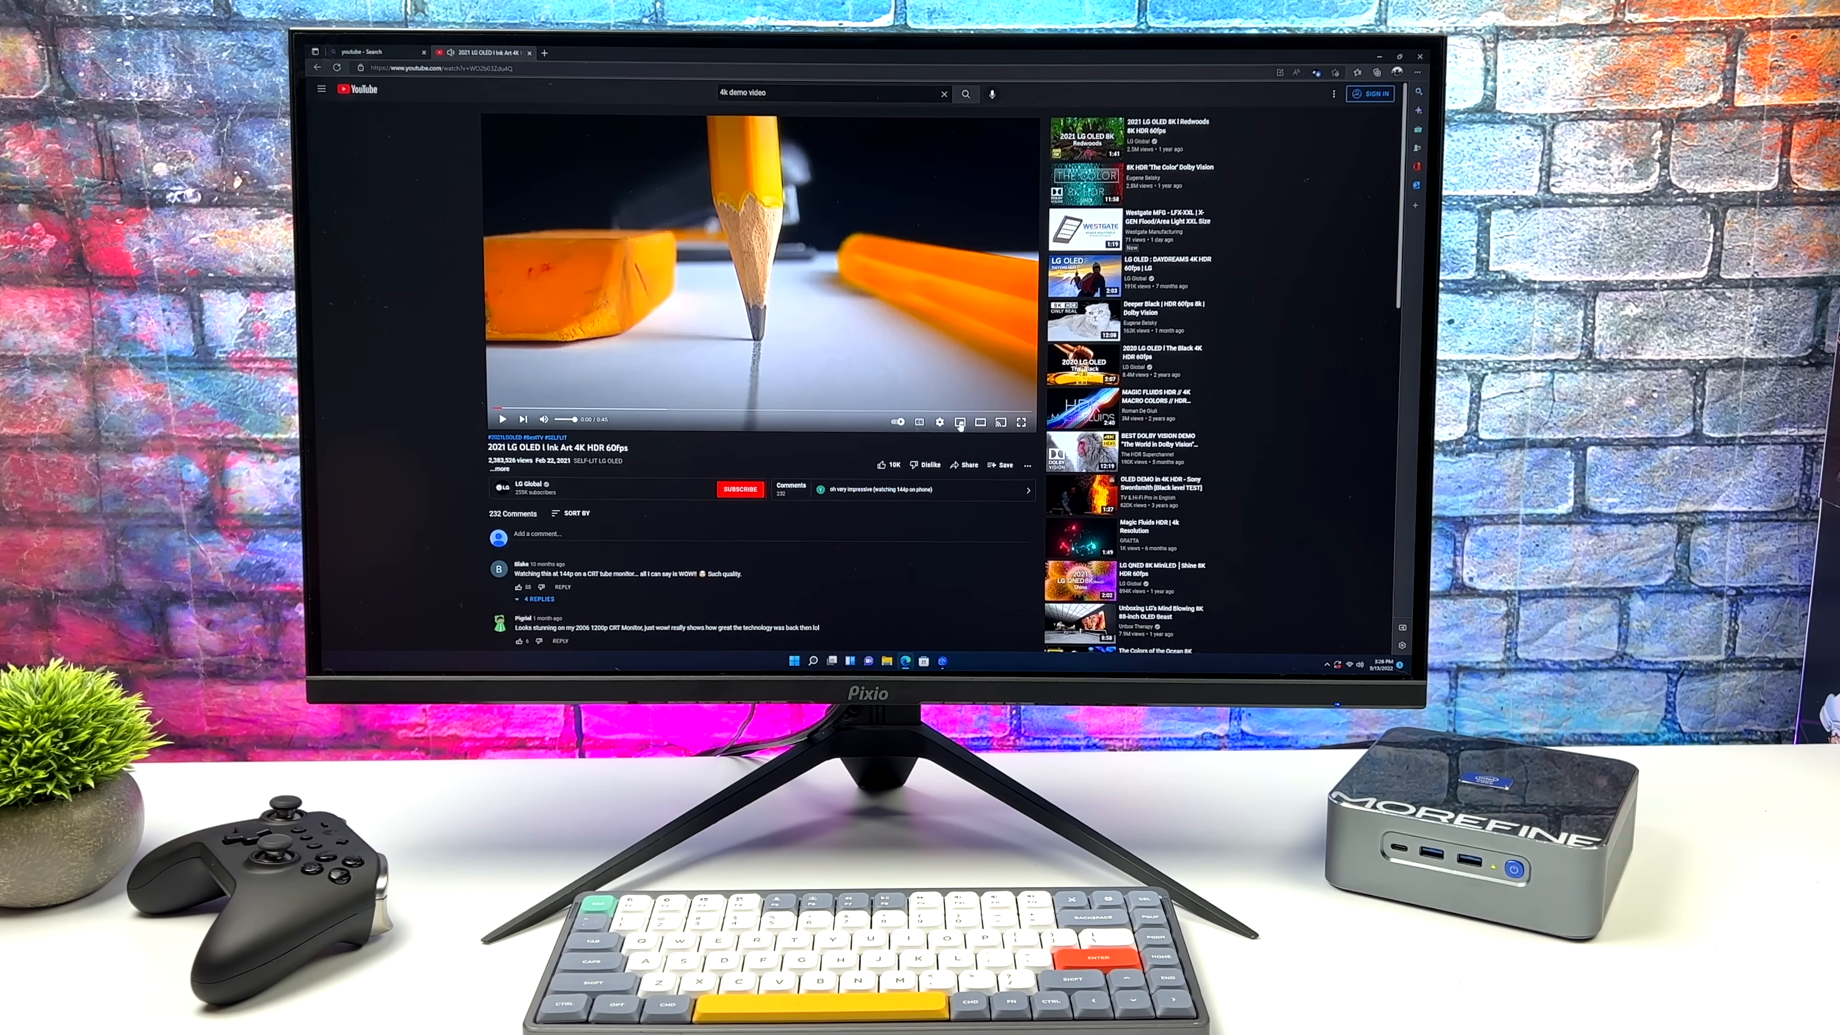
Choose a playback resolution in the video's Quality settings
{"action": "left_click", "coordinate": [940, 421]}
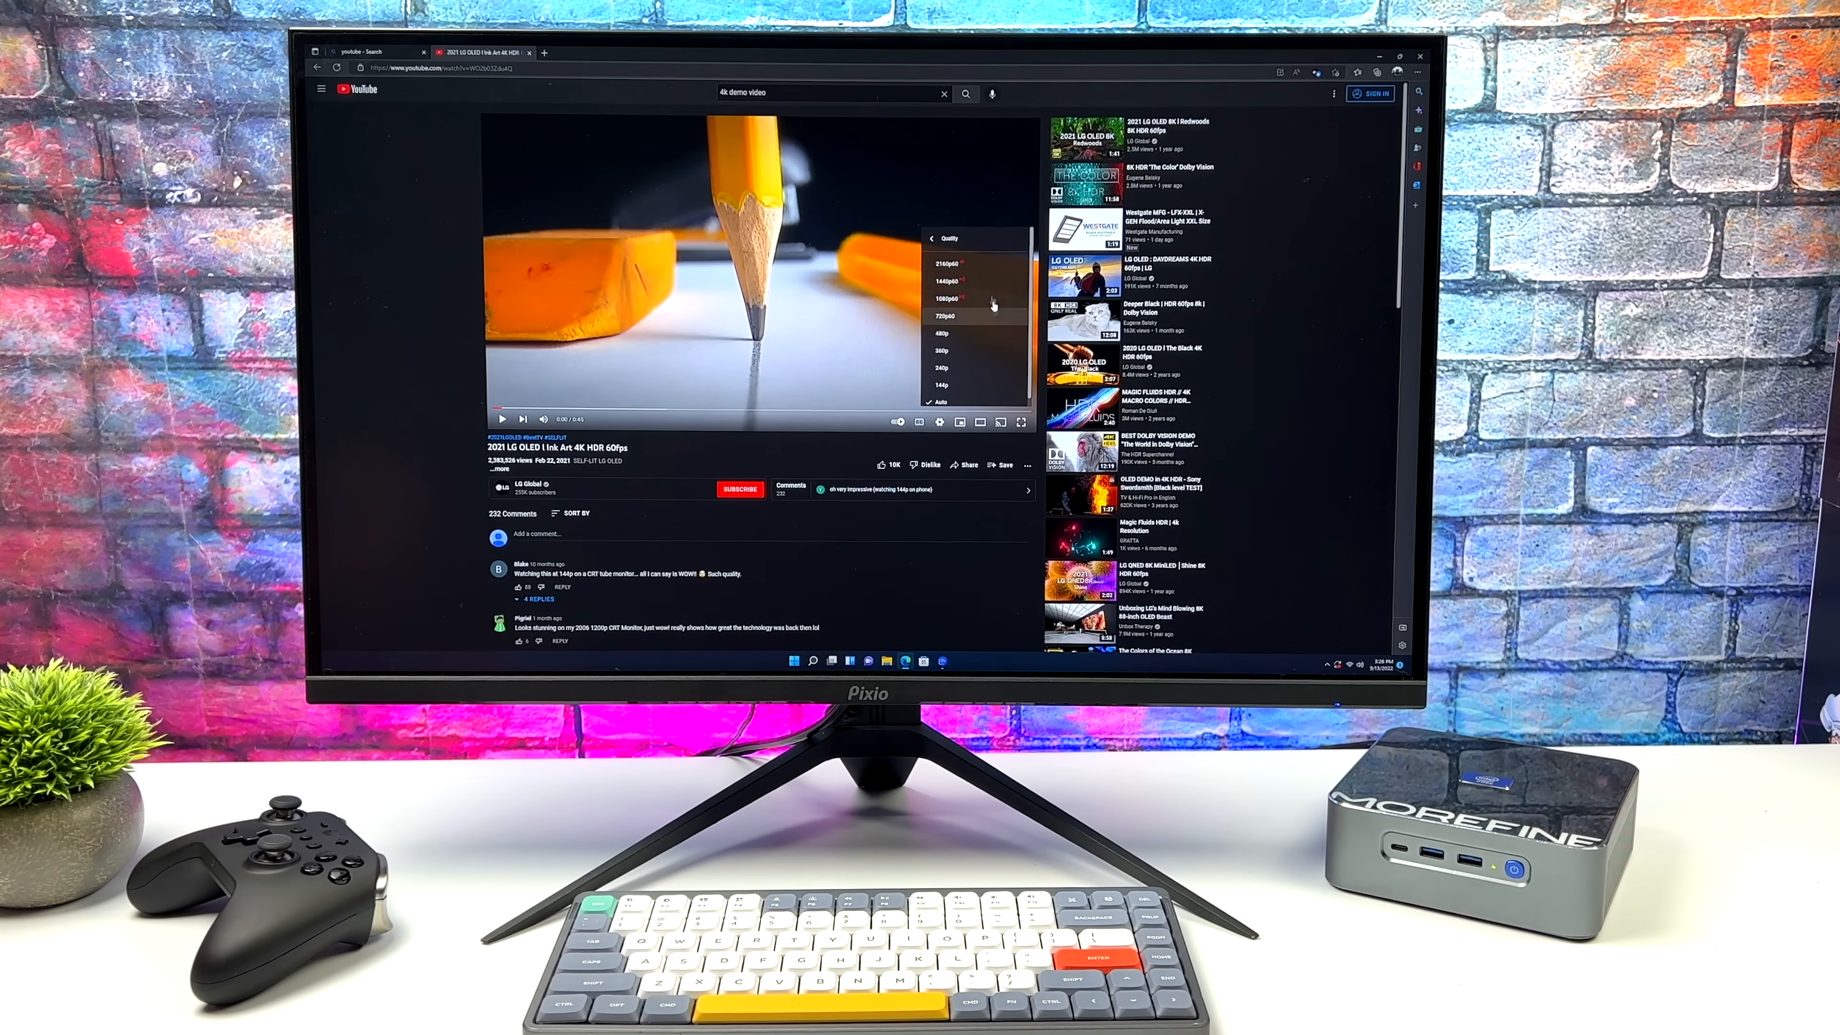
{"action": "left_click", "coordinate": [1020, 422]}
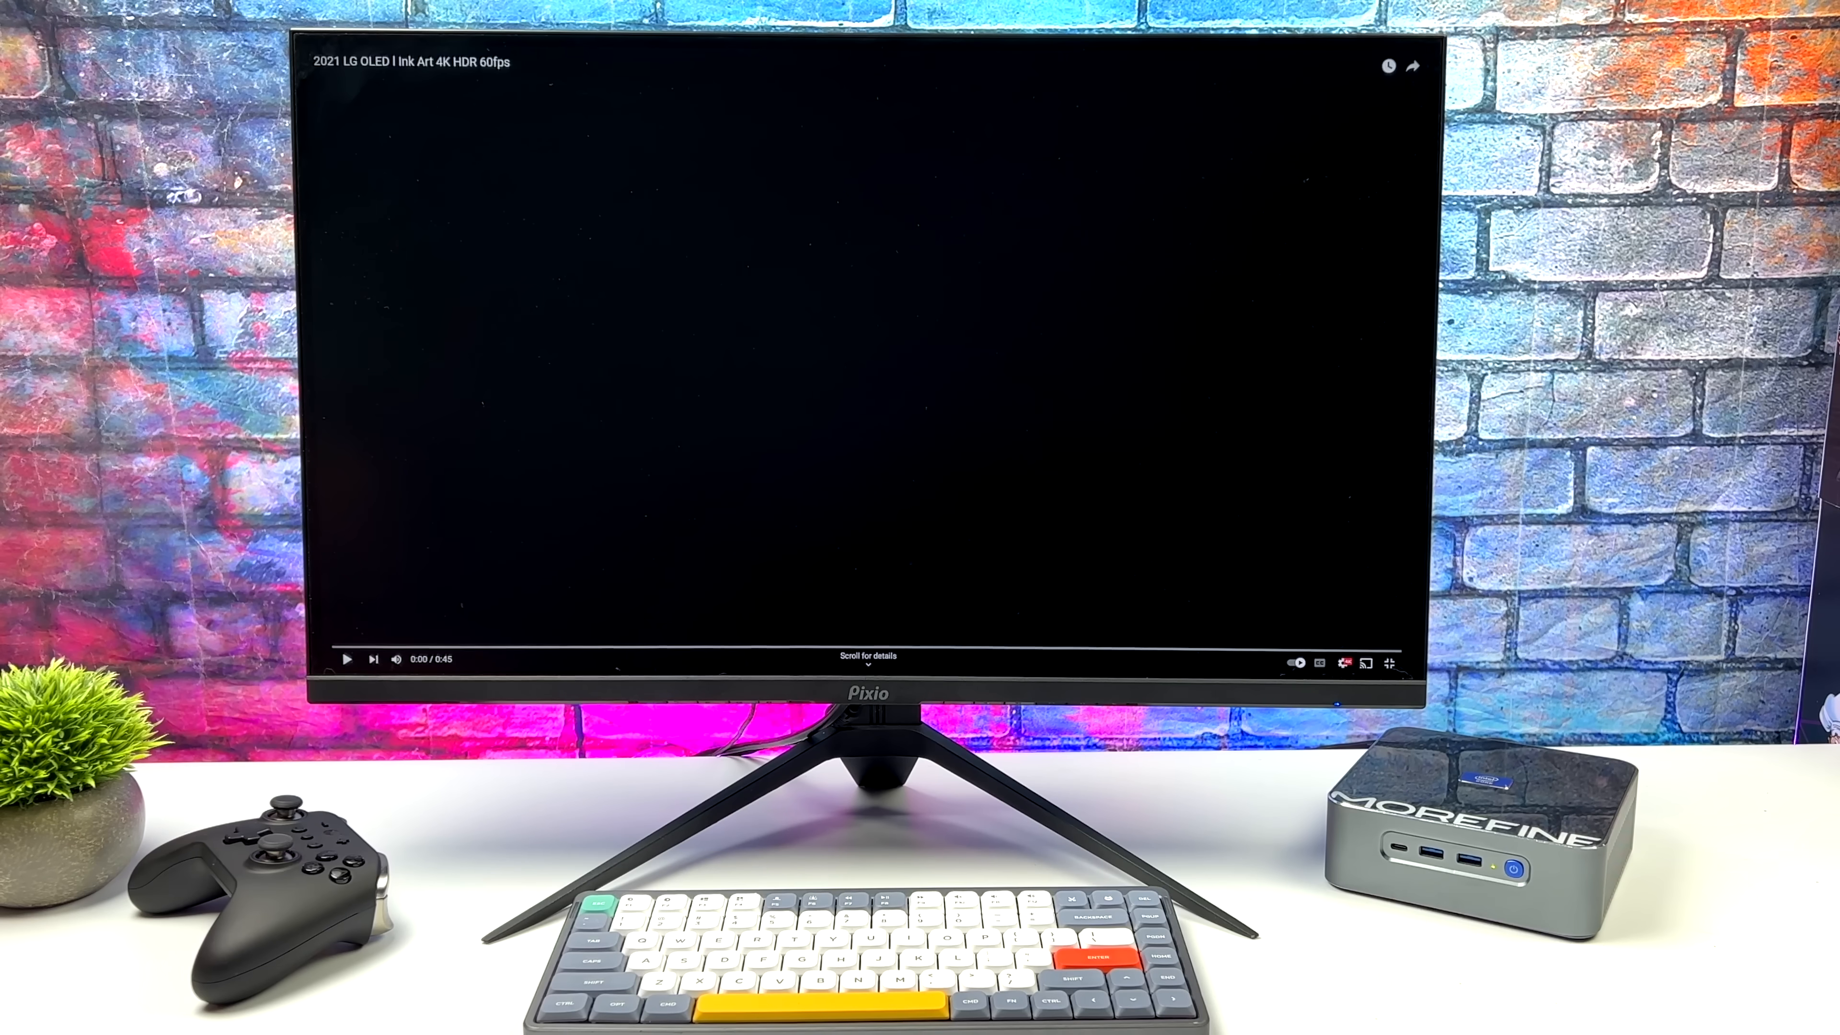
{"action": "left_click", "coordinate": [345, 658]}
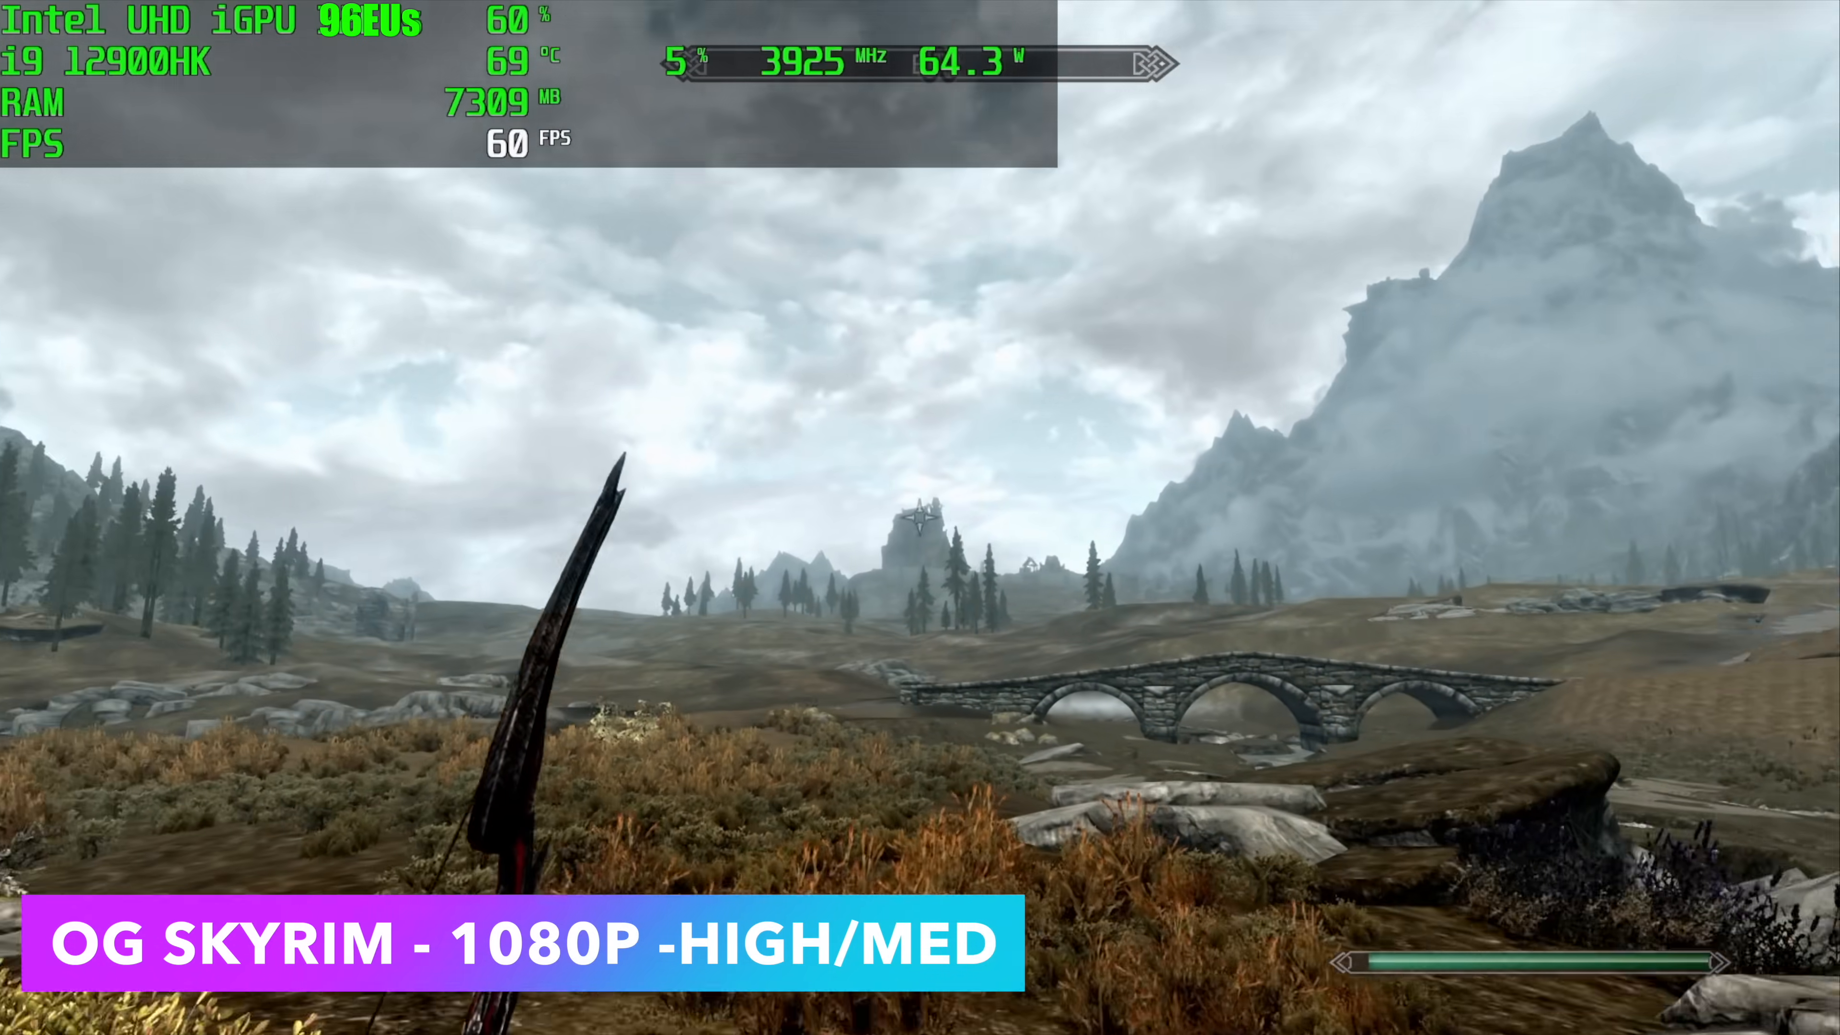
{"action": "mouse_move", "coordinate": [920, 517]}
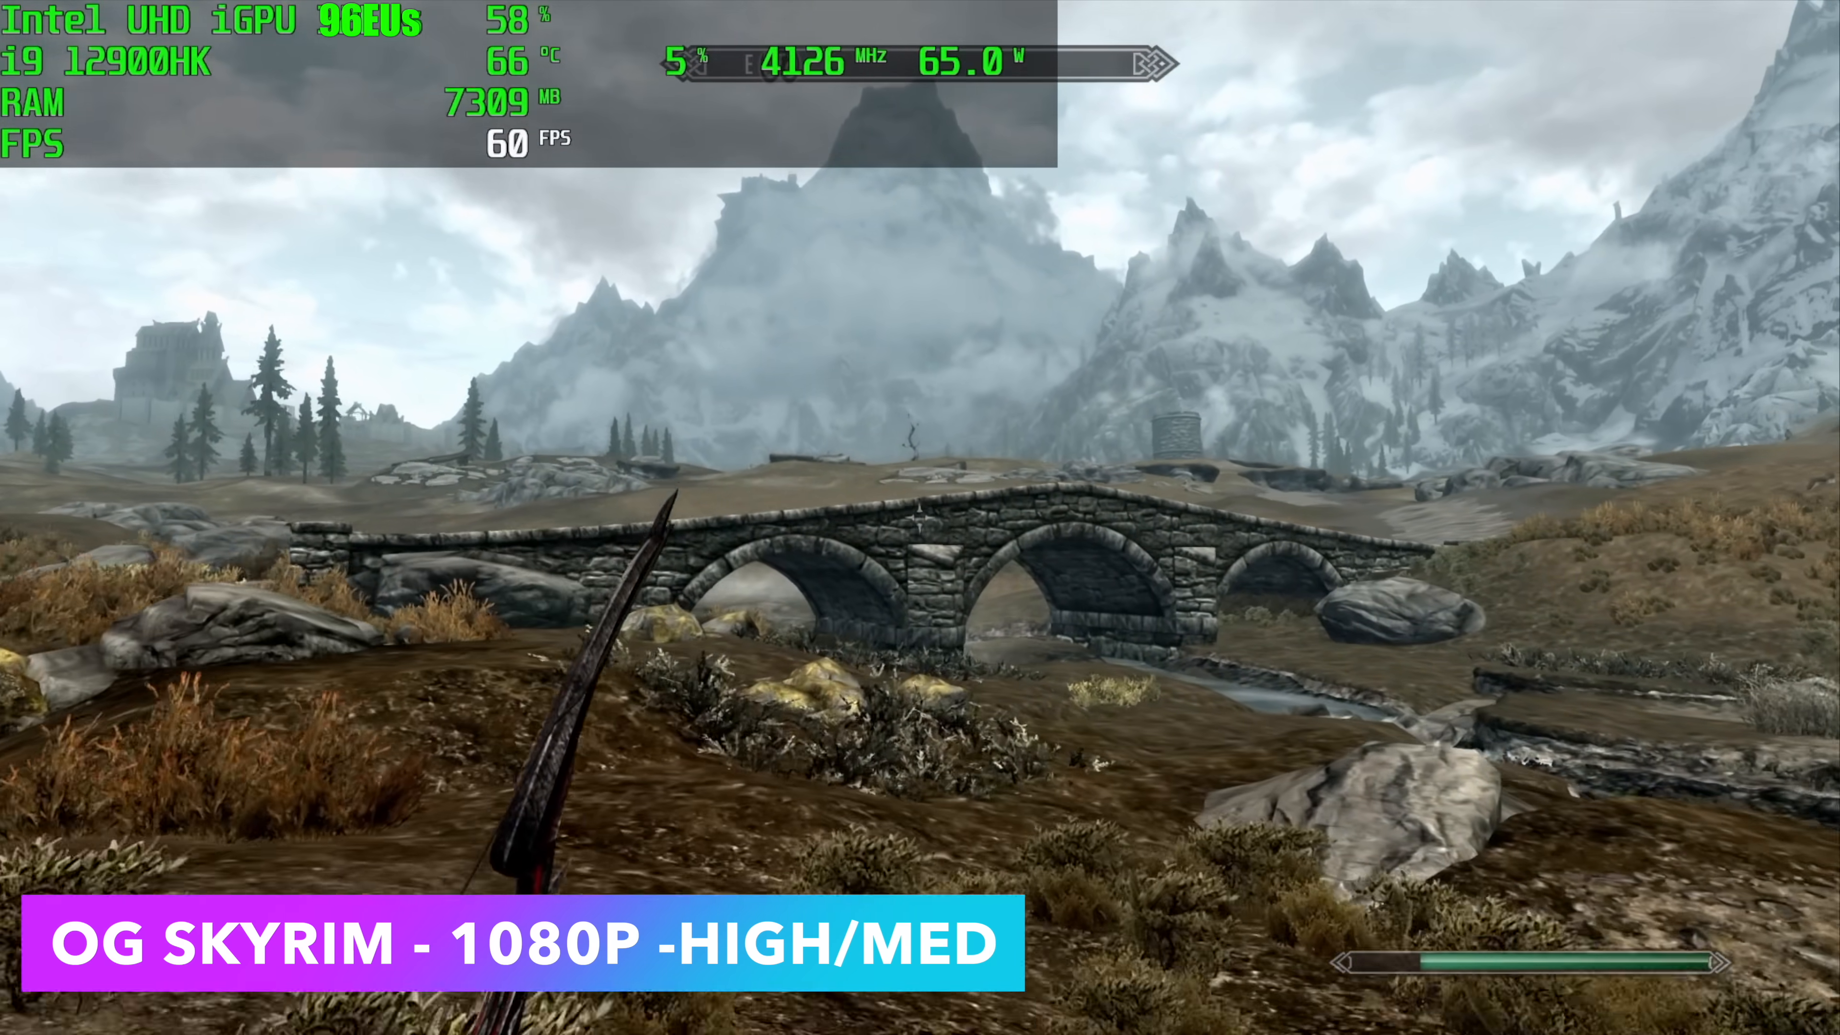
{"action": "mouse_move", "coordinate": [920, 517]}
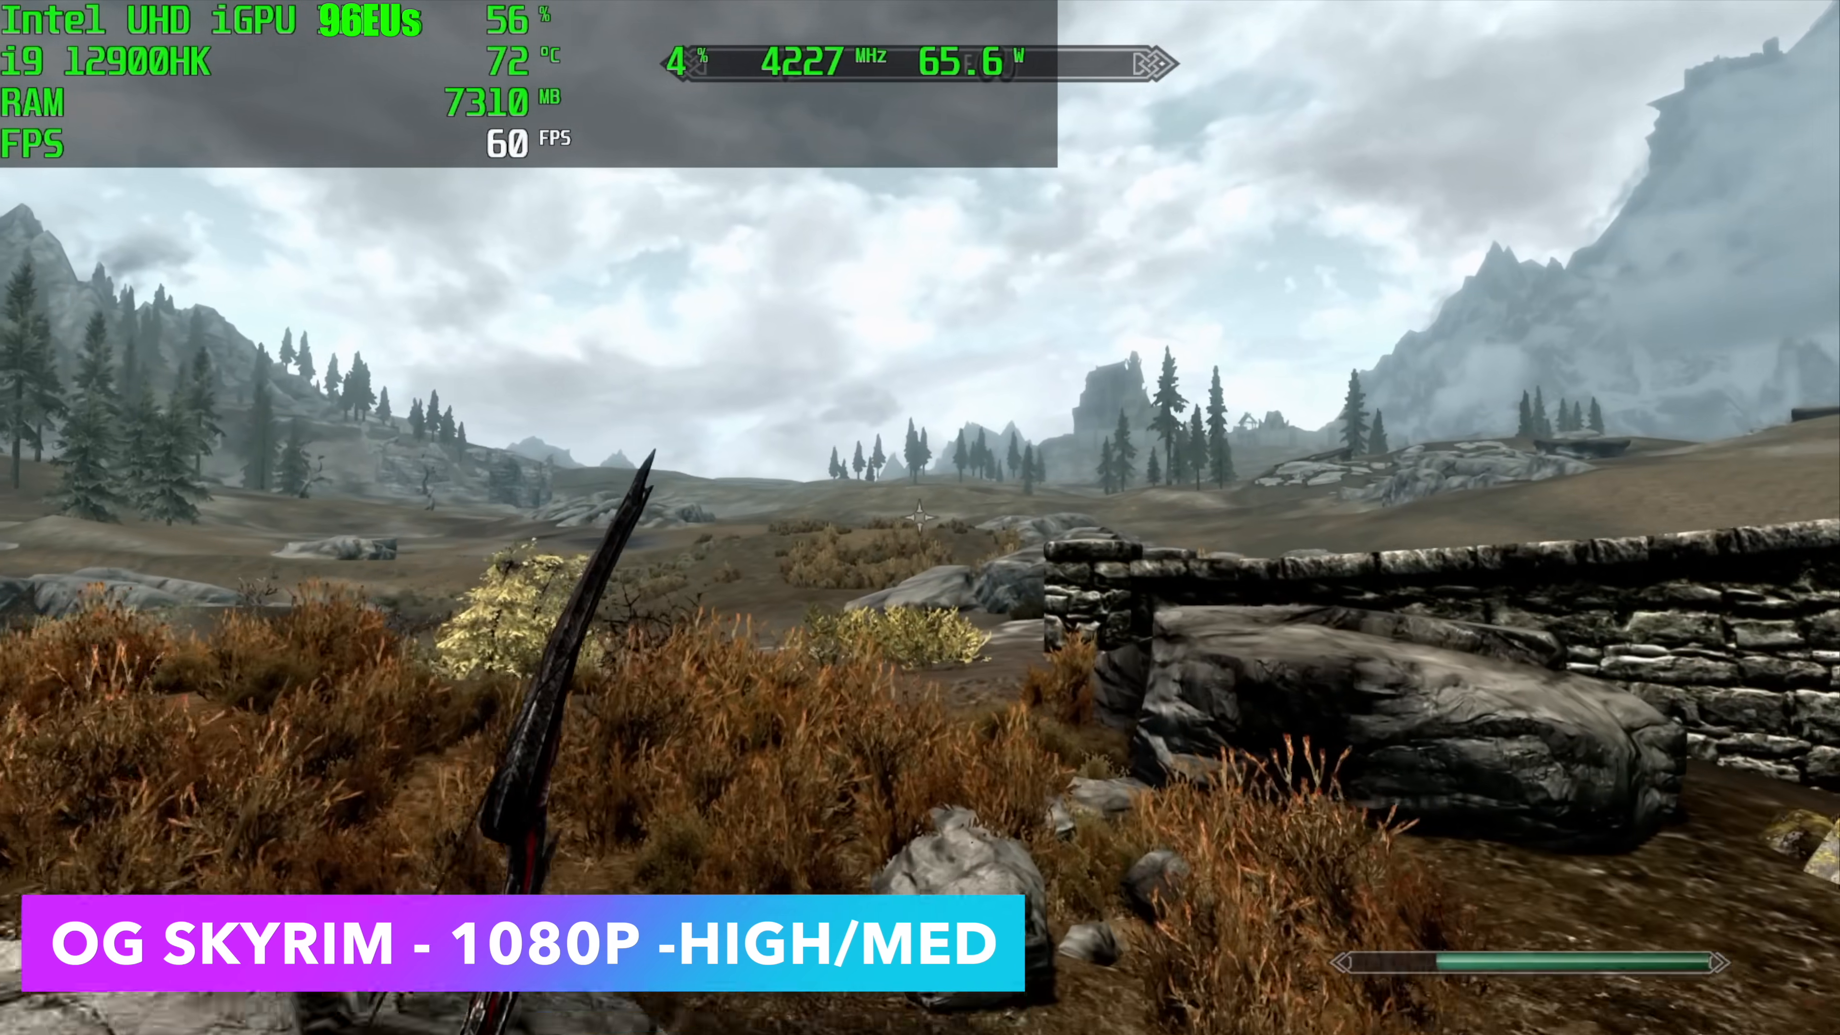